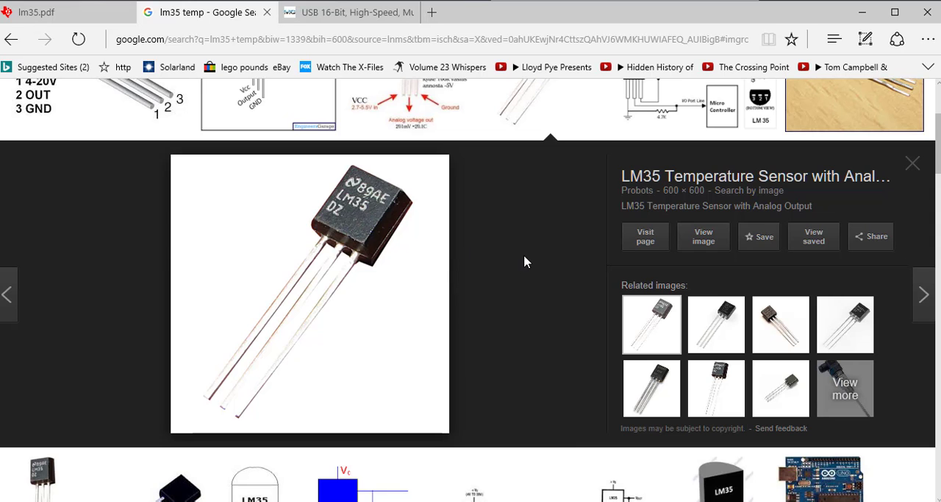
mouse_move(564, 261)
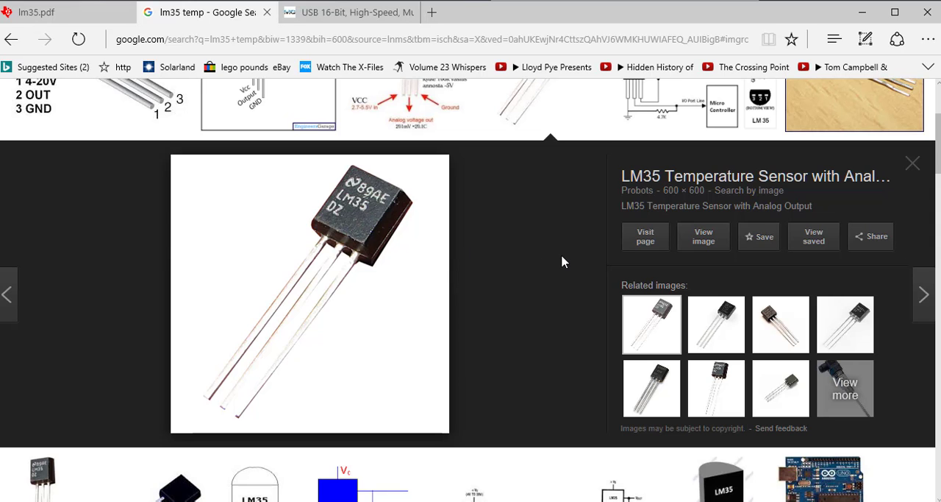
View the USB DAQ device page, then the LM35 datasheet with its centigrade sensor circuits
left_click(348, 12)
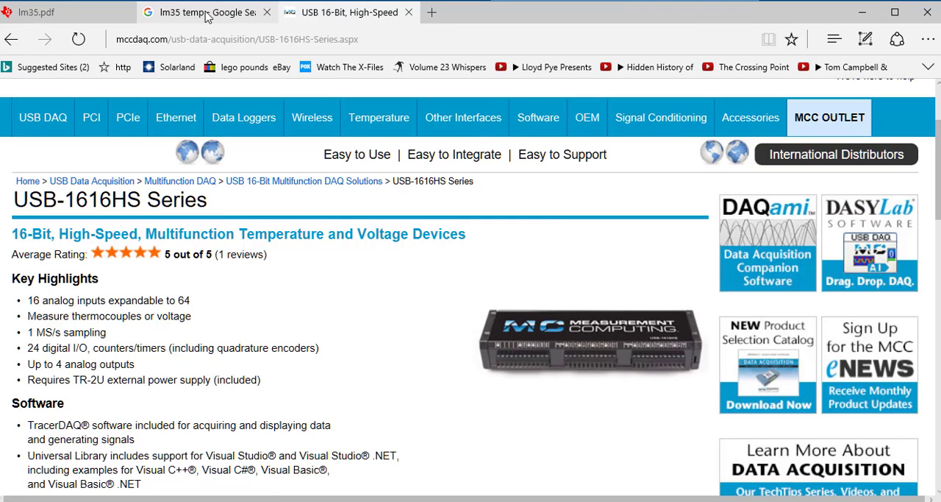
left_click(37, 13)
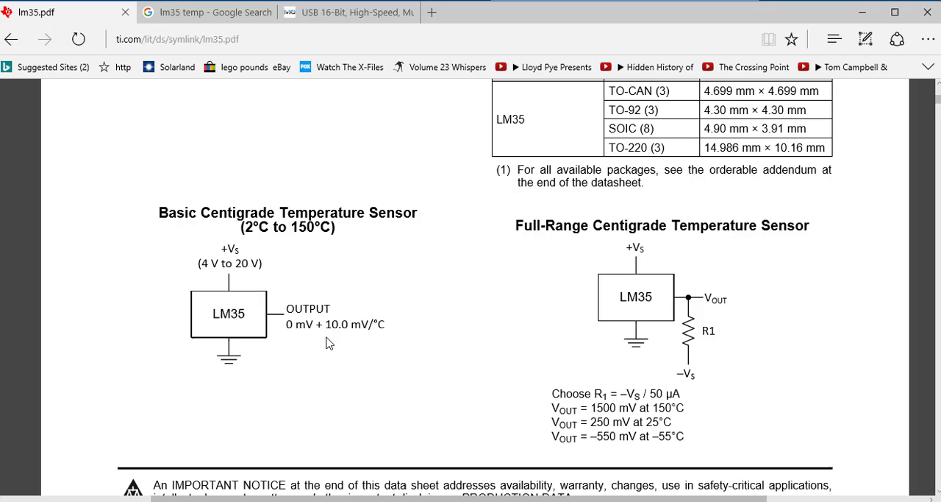
mouse_move(201, 247)
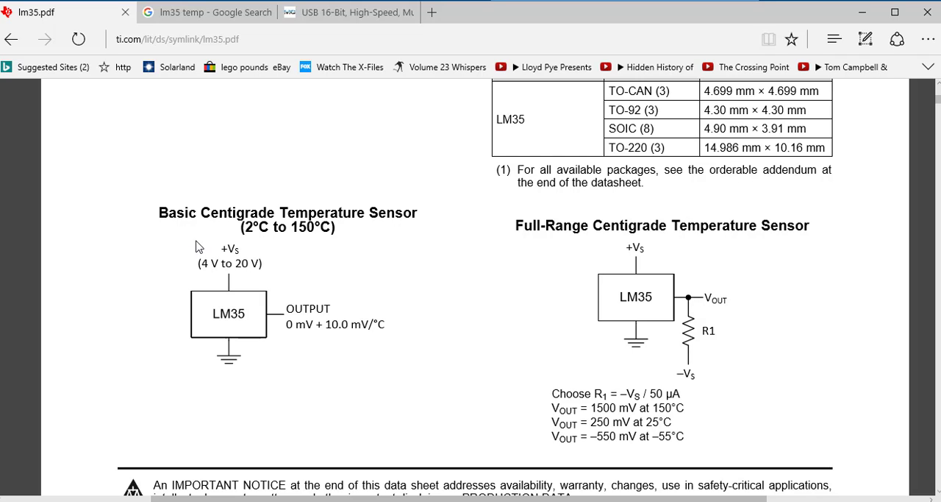
mouse_move(237, 267)
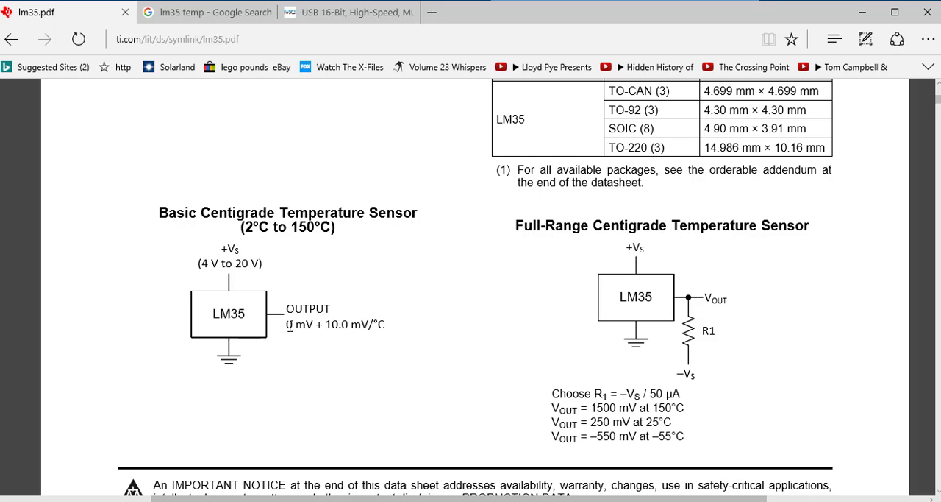
mouse_move(411, 333)
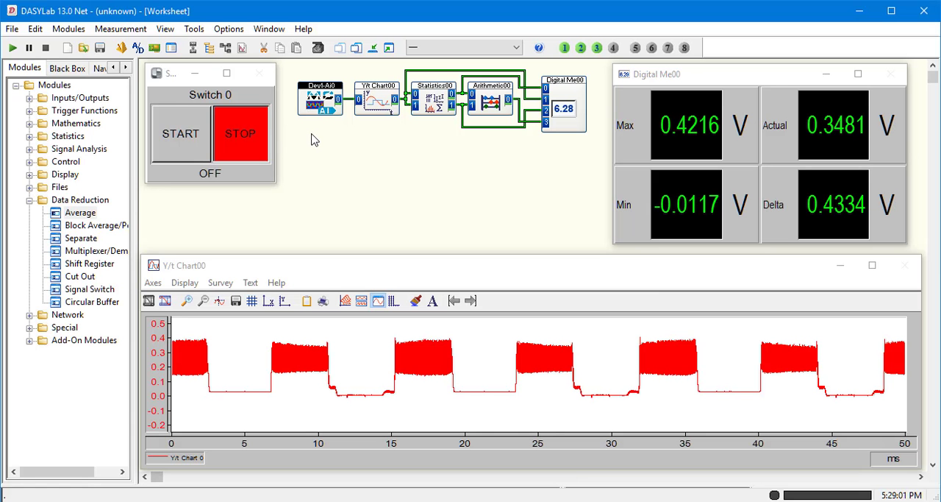
mouse_move(412, 151)
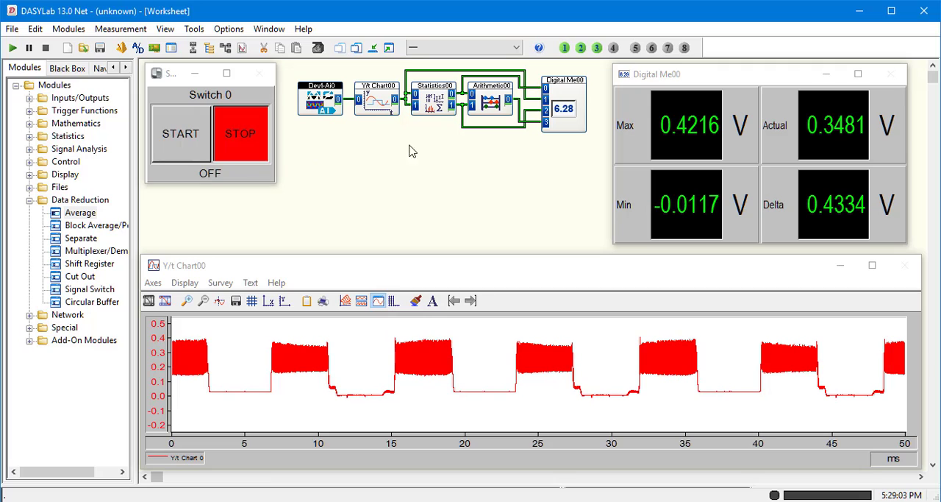
mouse_move(476, 182)
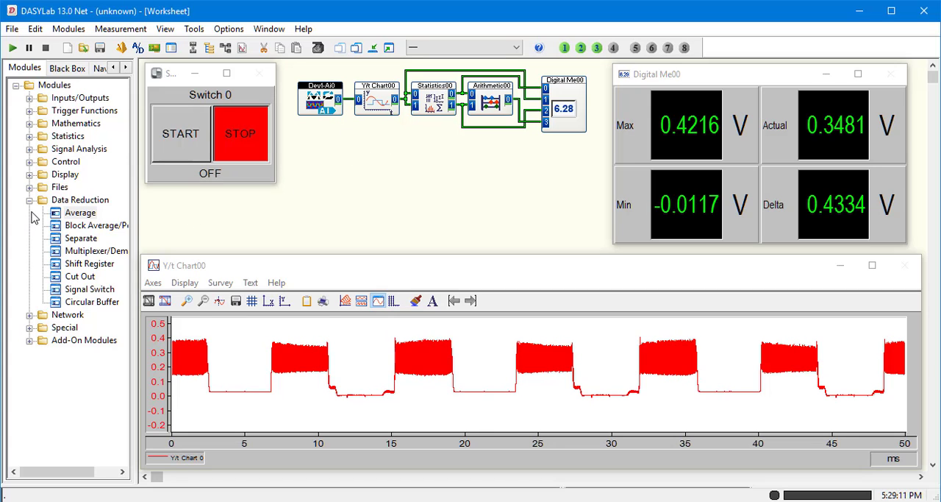
Add a Formula Interpreter module from the Mathematics group, linked to Dev1-Ai0
left_click(28, 199)
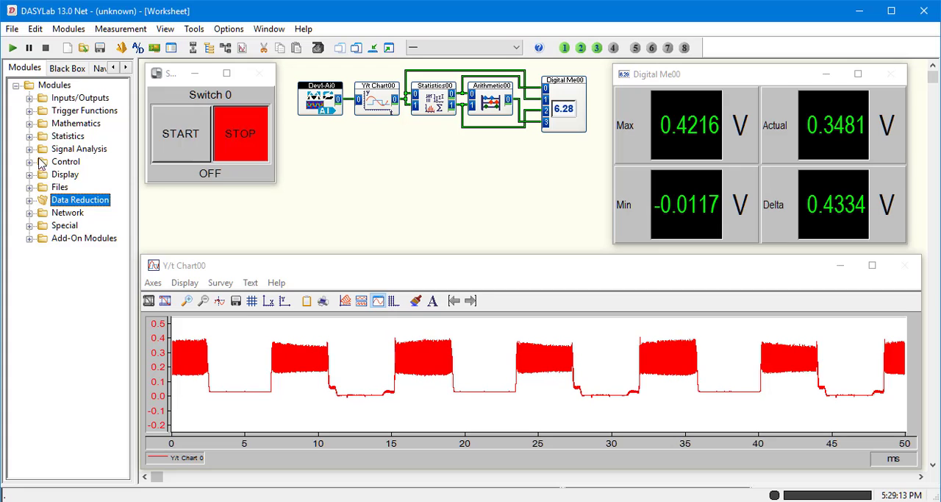
mouse_move(33, 132)
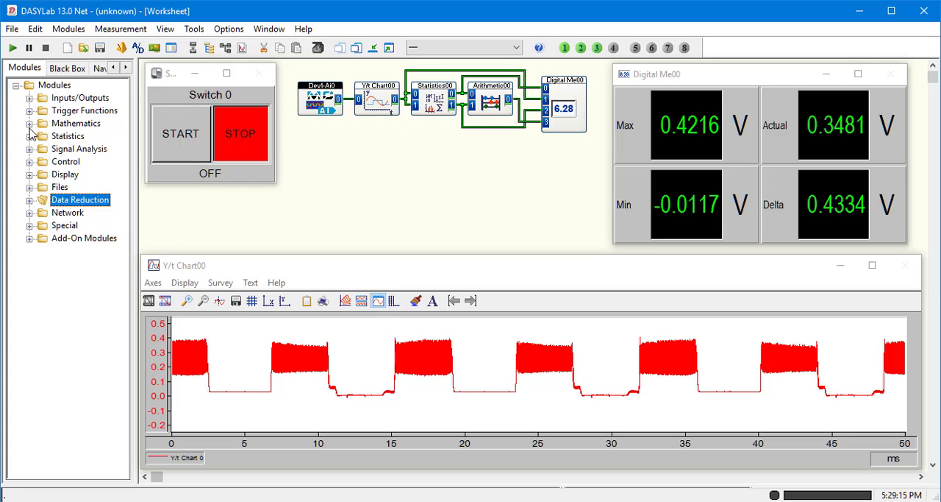
left_click(29, 123)
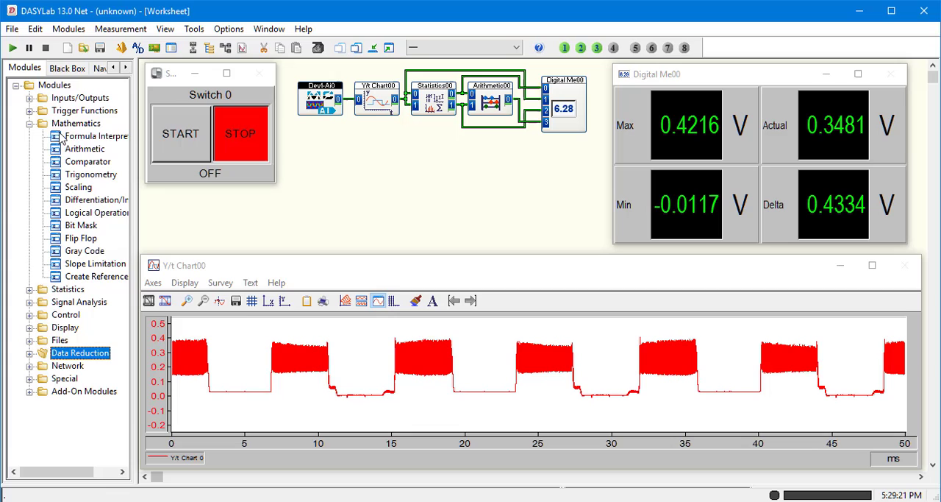
left_click(96, 136)
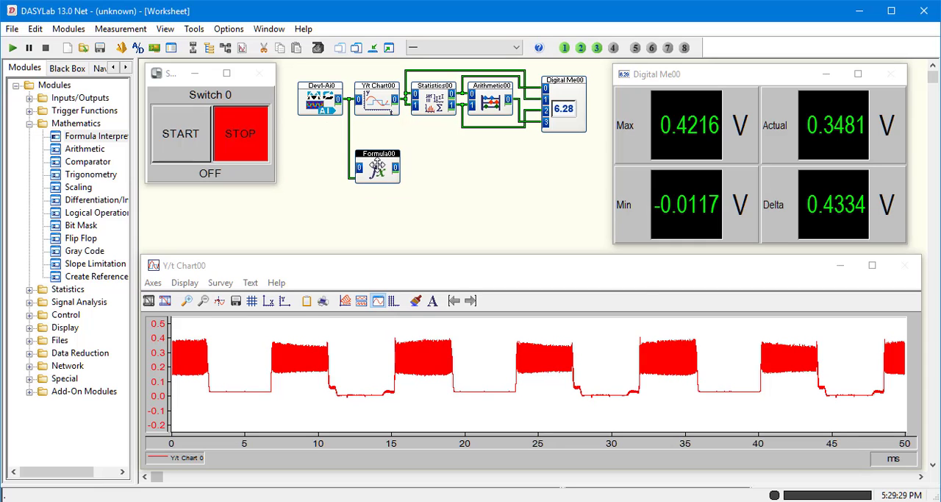
Set the module's formula to IN(0)*100 and confirm it
double_click(377, 166)
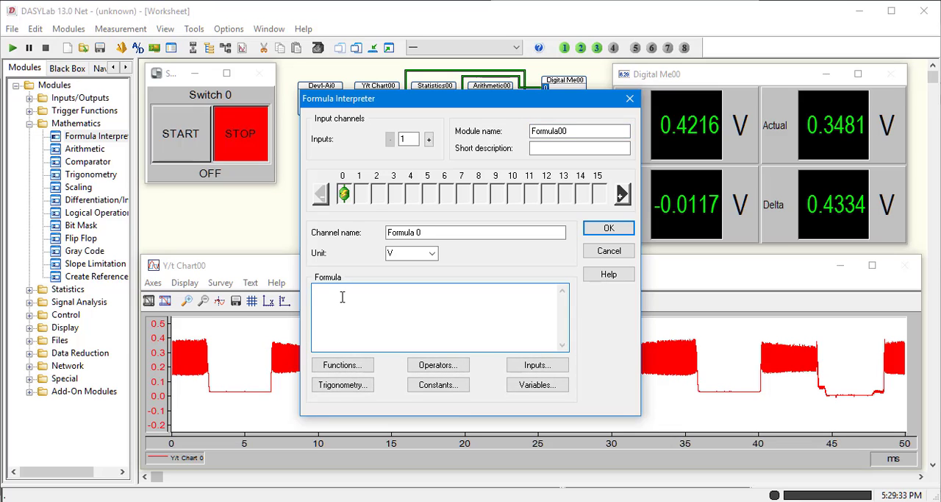
left_click(537, 364)
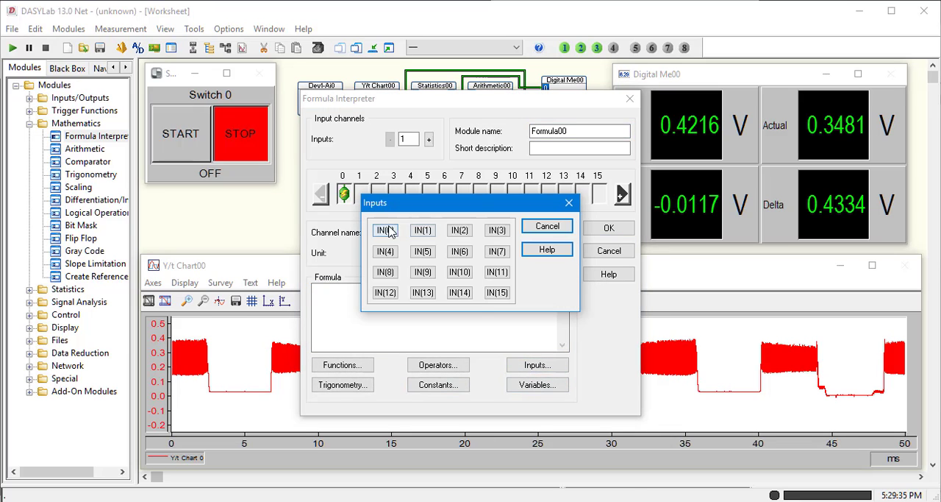
left_click(385, 230)
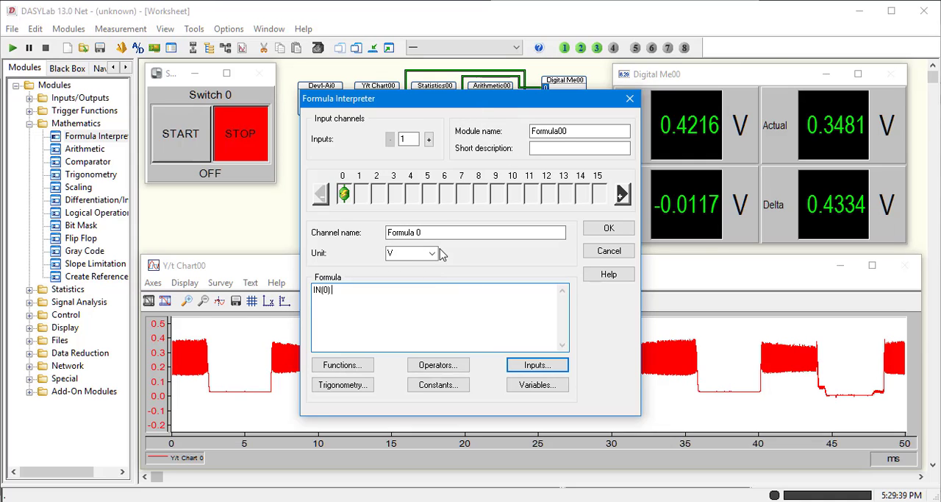
type("*100")
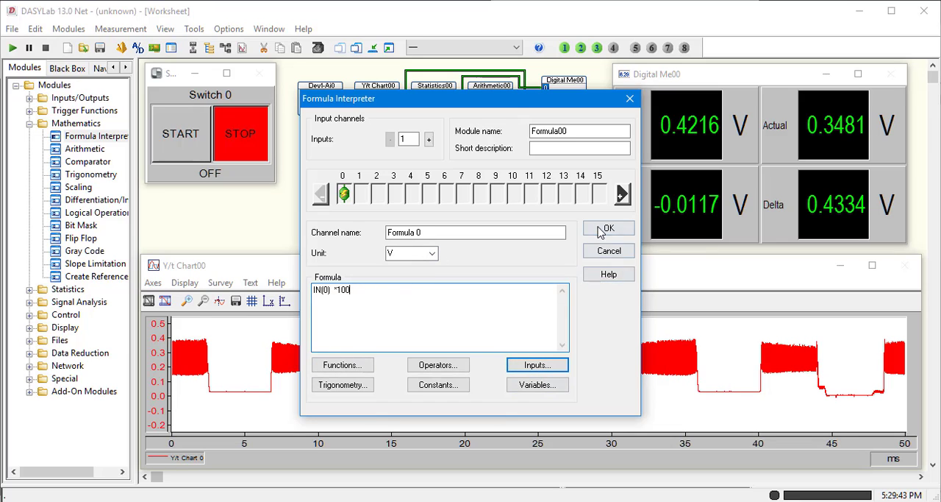
left_click(608, 228)
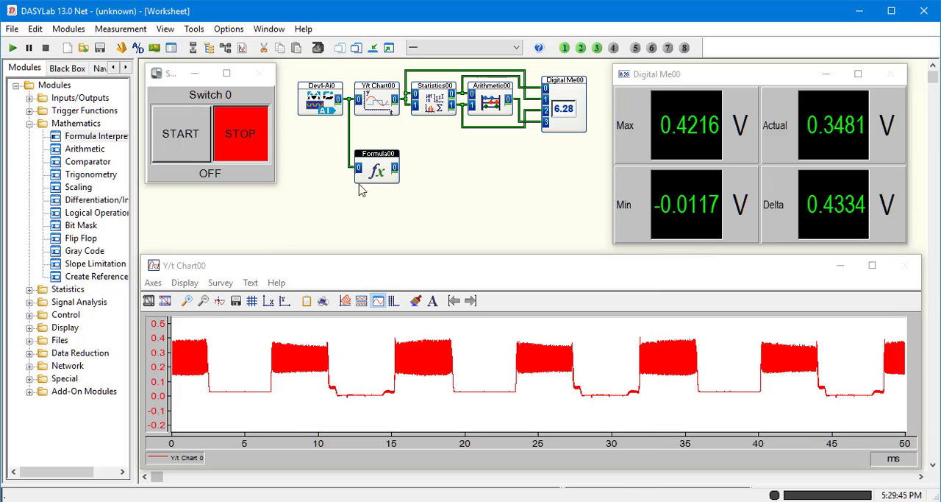
Add a Digital Meter from the Display group and wire the formula output into it
left_click(30, 122)
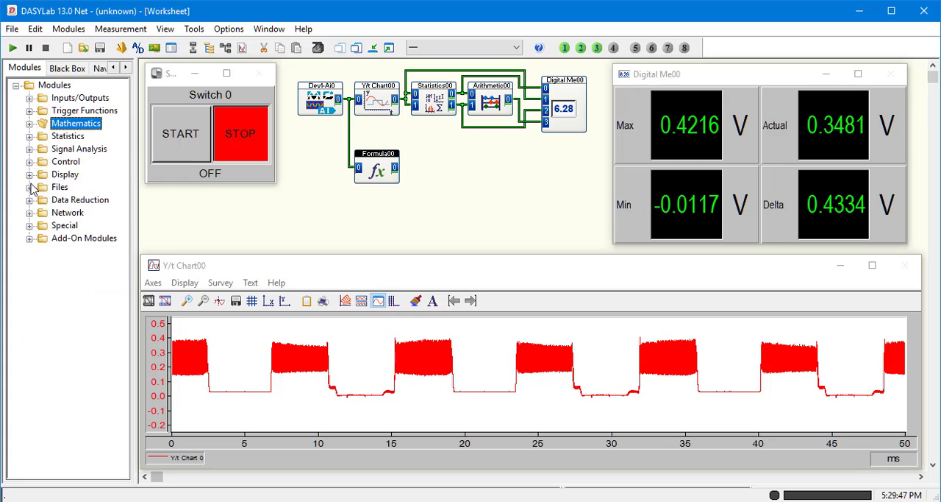
left_click(29, 174)
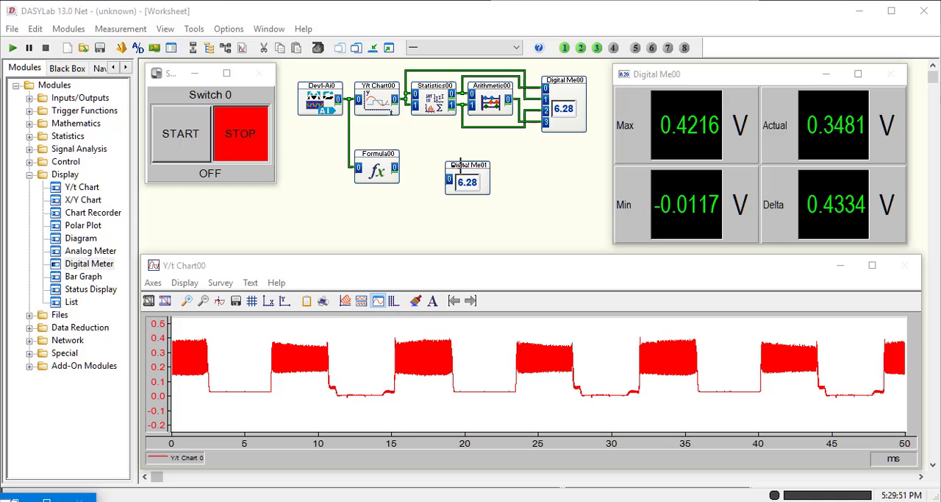
left_click_drag(468, 177, 434, 165)
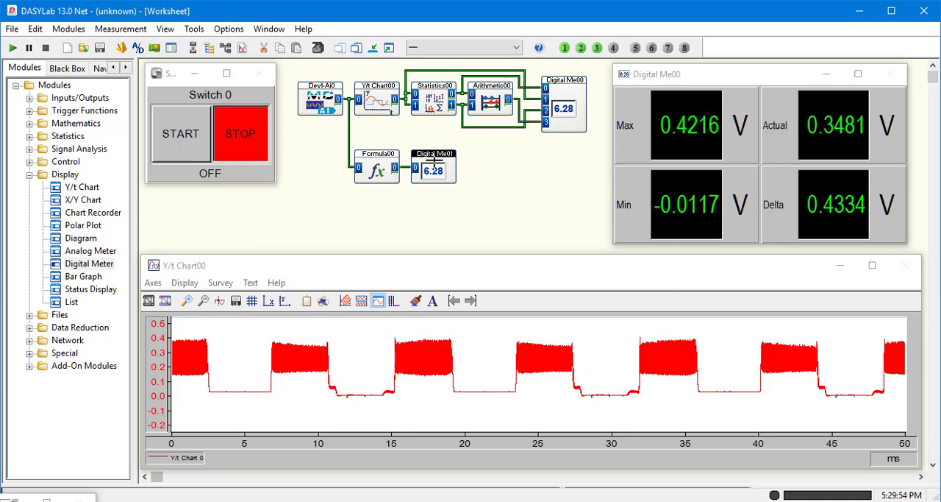
Name the meter channel Degrees with 1 decimal place and confirm
double_click(433, 169)
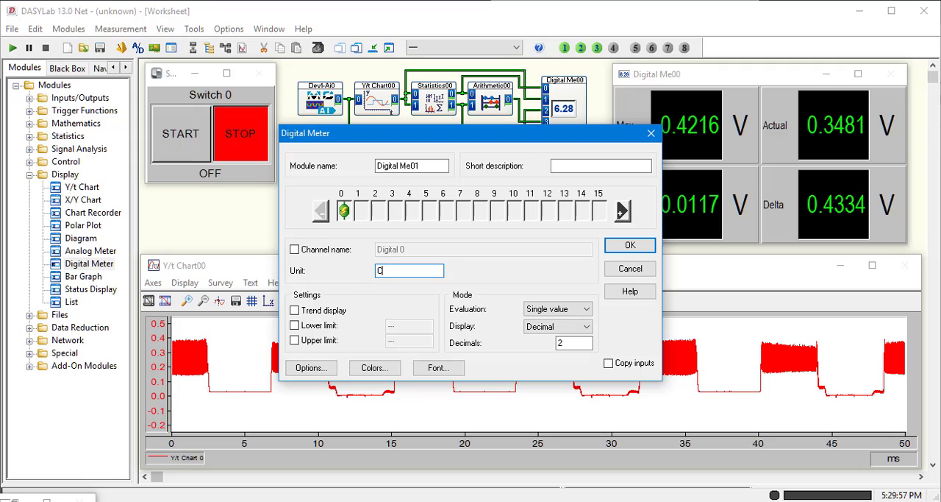
left_click(295, 250)
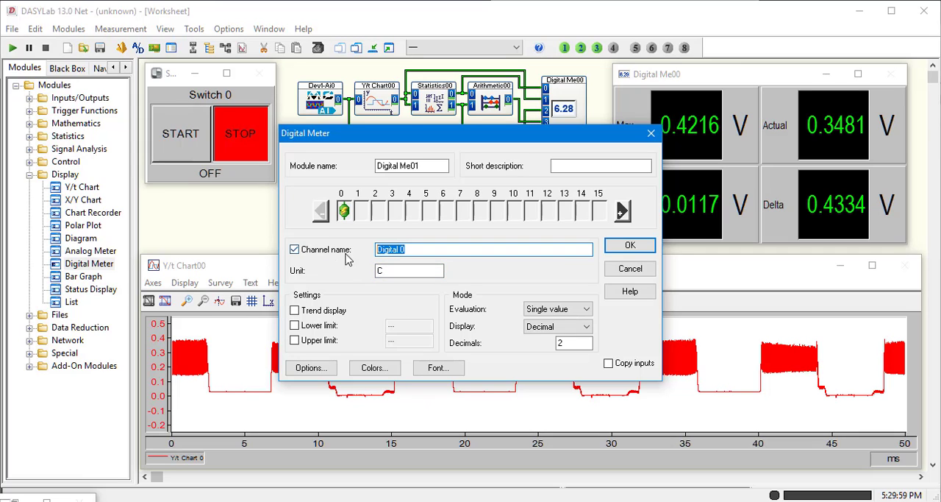
type("Deg")
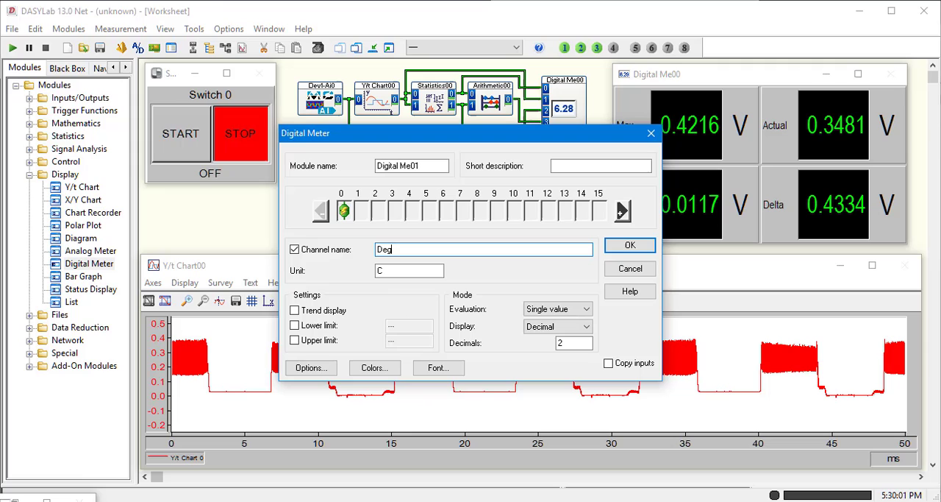
type("rees")
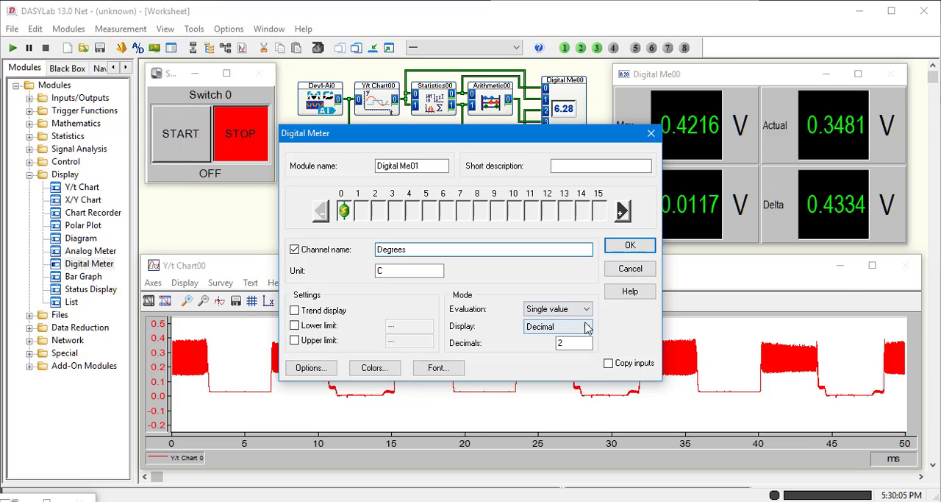
triple_click(574, 343)
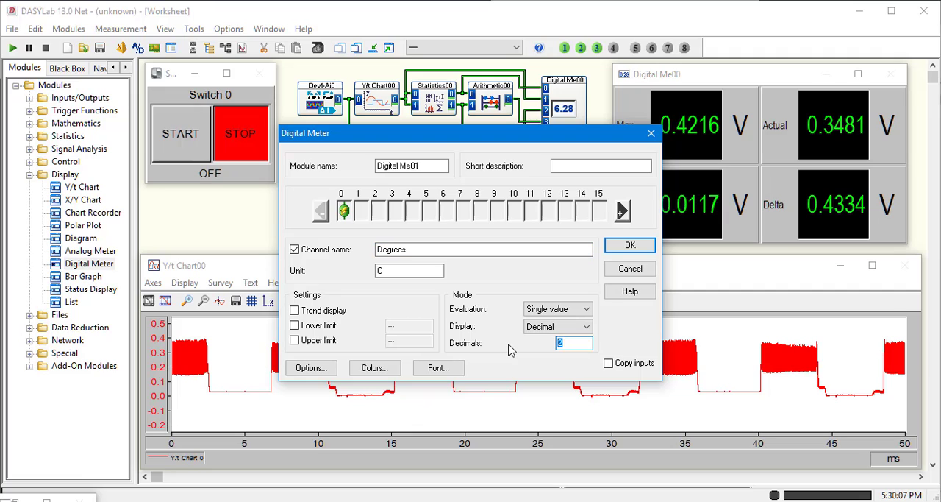
type("1")
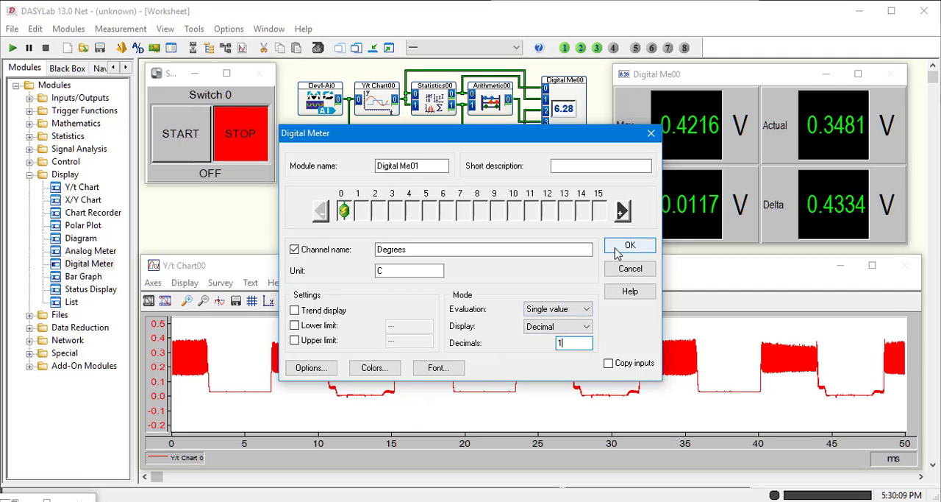
left_click(630, 245)
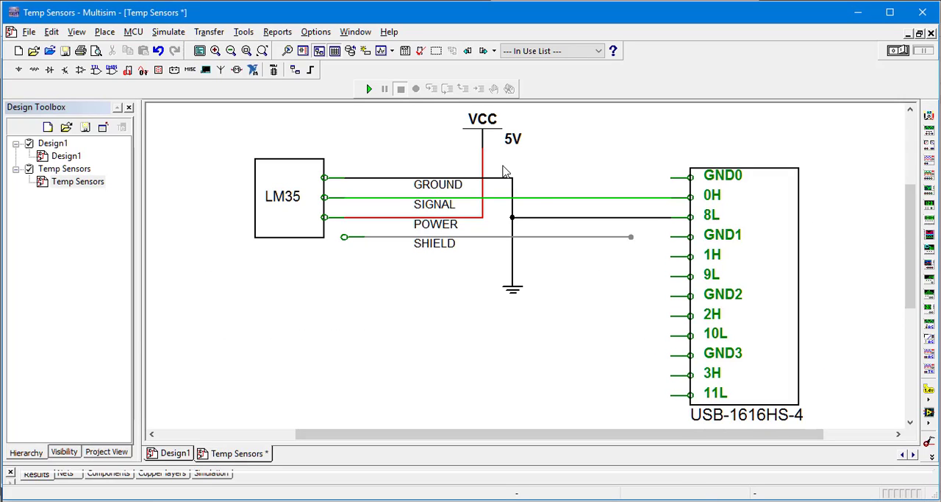
mouse_move(310, 222)
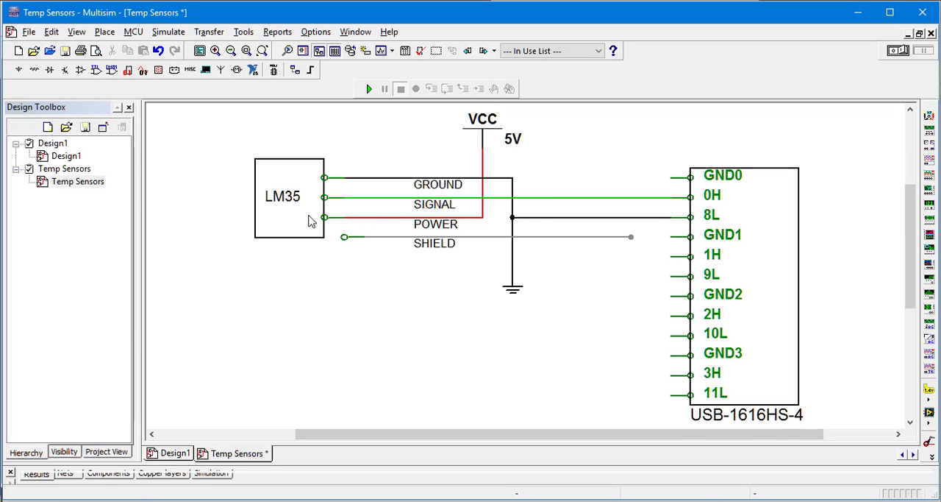
mouse_move(556, 208)
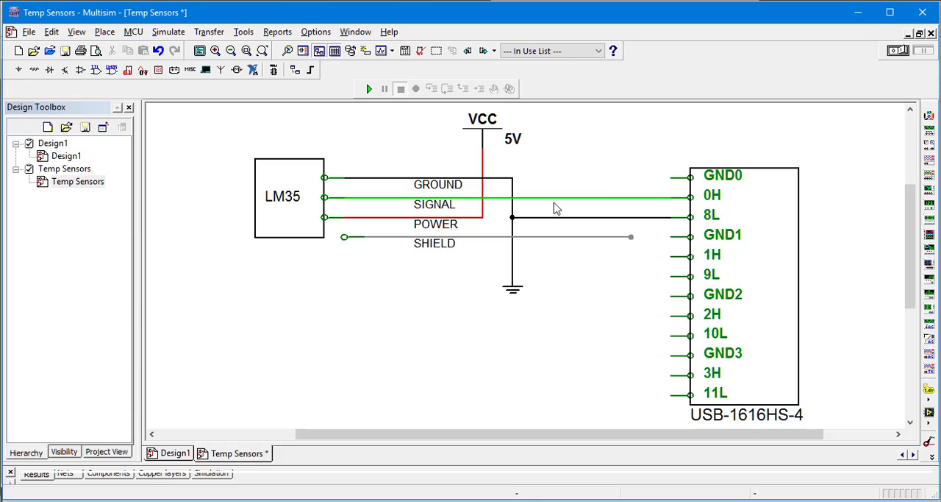
mouse_move(702, 221)
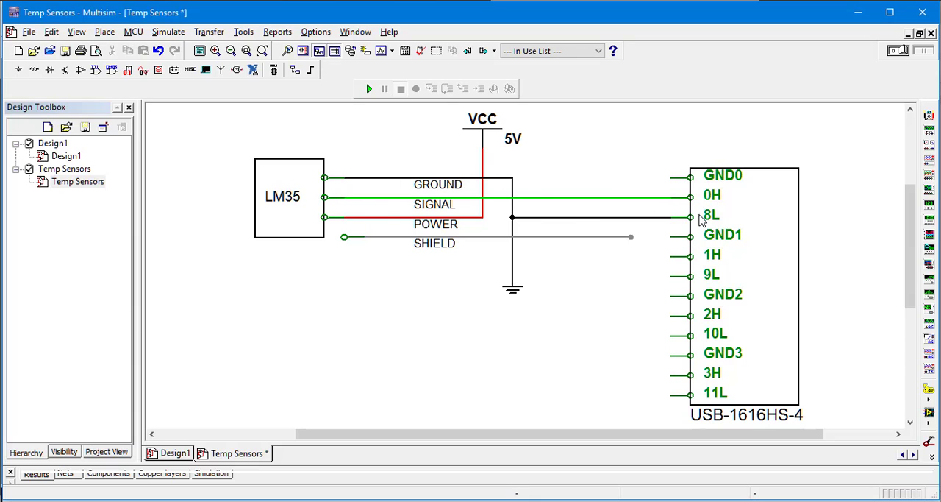
mouse_move(553, 283)
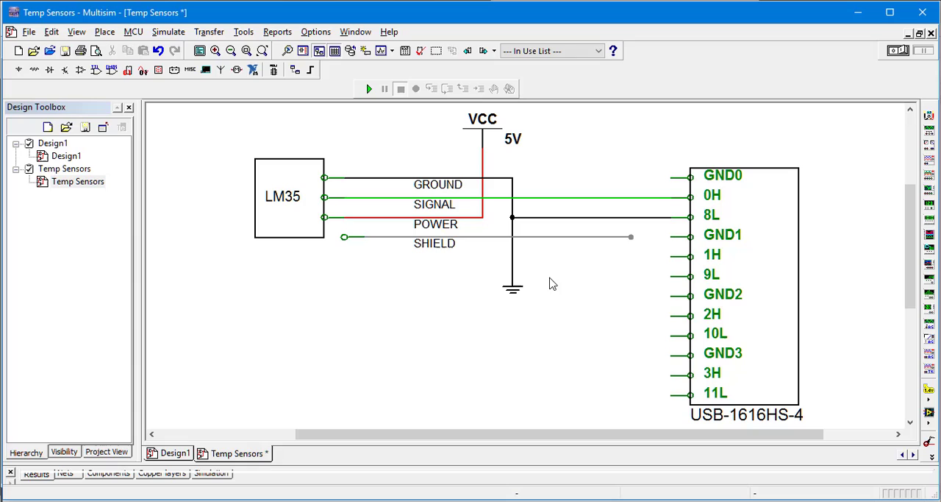
mouse_move(474, 248)
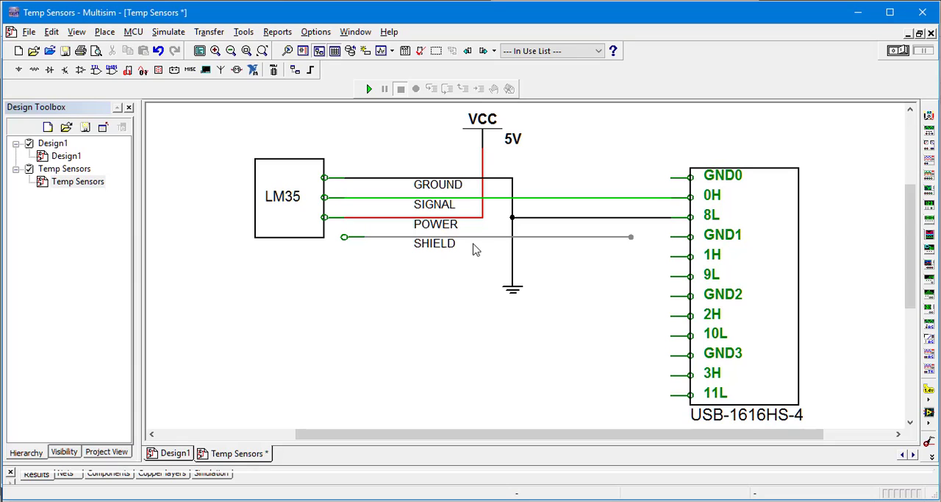
mouse_move(671, 243)
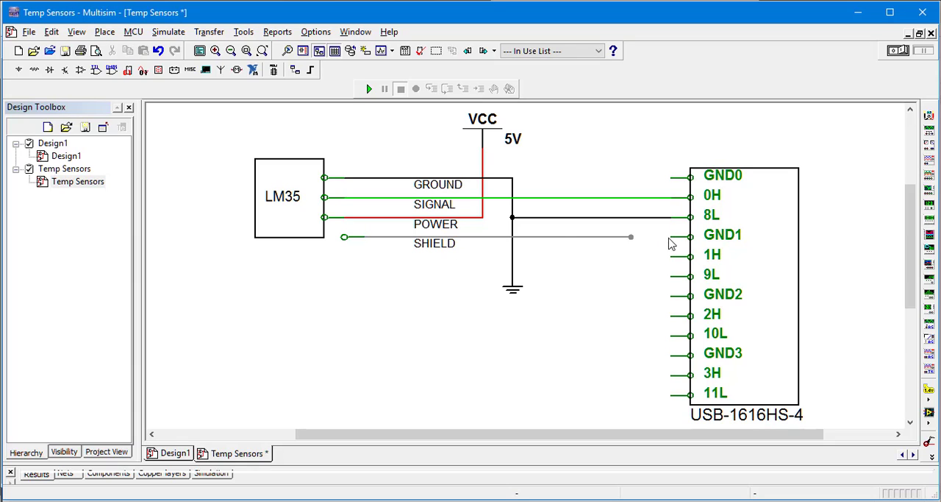
mouse_move(438, 366)
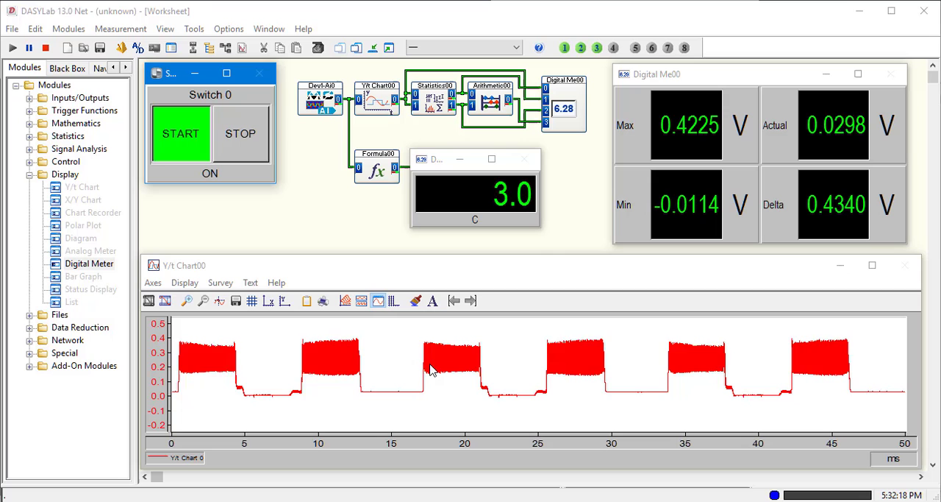
Run the worksheet so the meter reads about 20–27 C, then stop the measurement
left_click(241, 134)
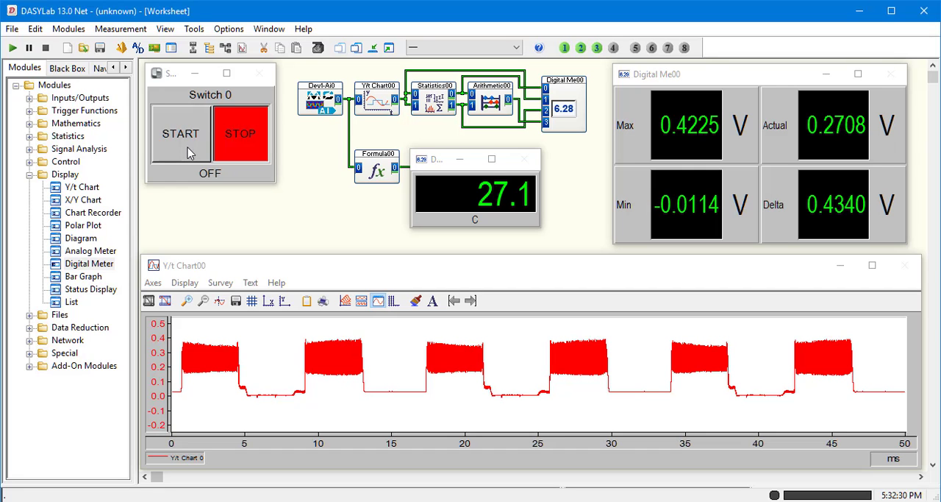
left_click(180, 133)
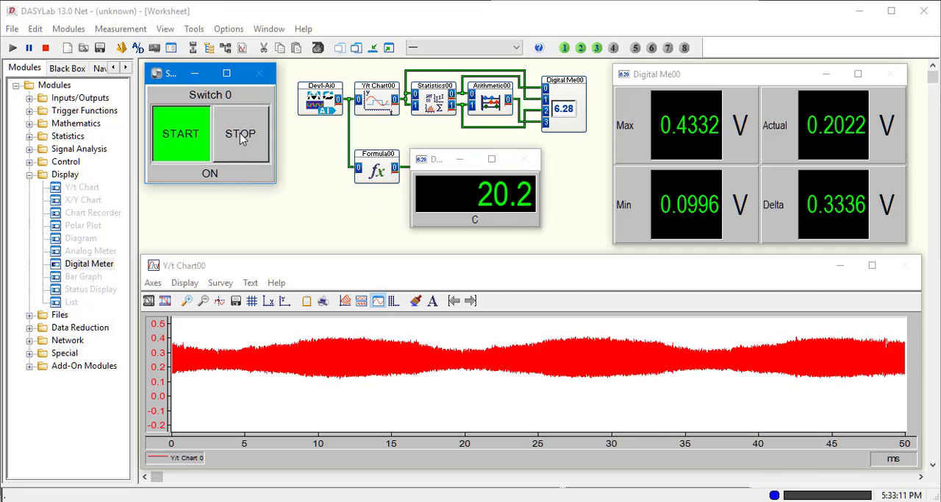
left_click(240, 133)
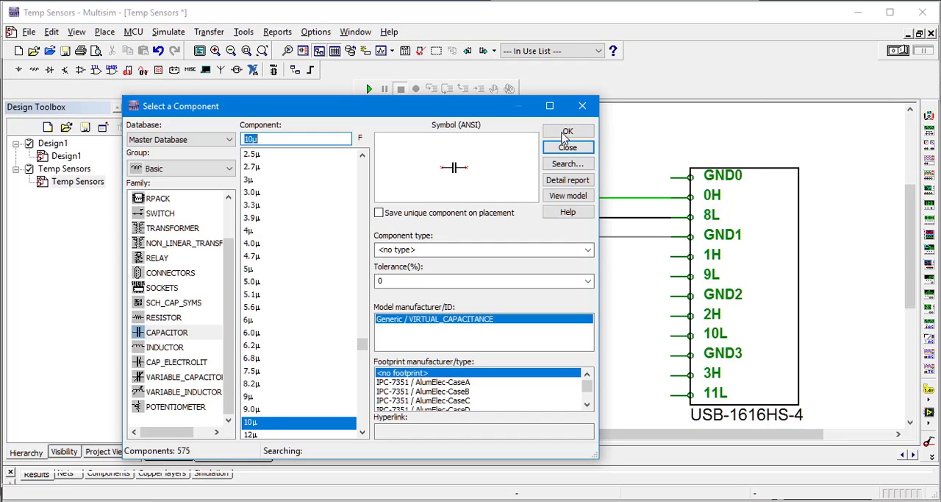
Accept the 10µF capacitor from the Basic CAPACITOR family for placement
left_click(568, 131)
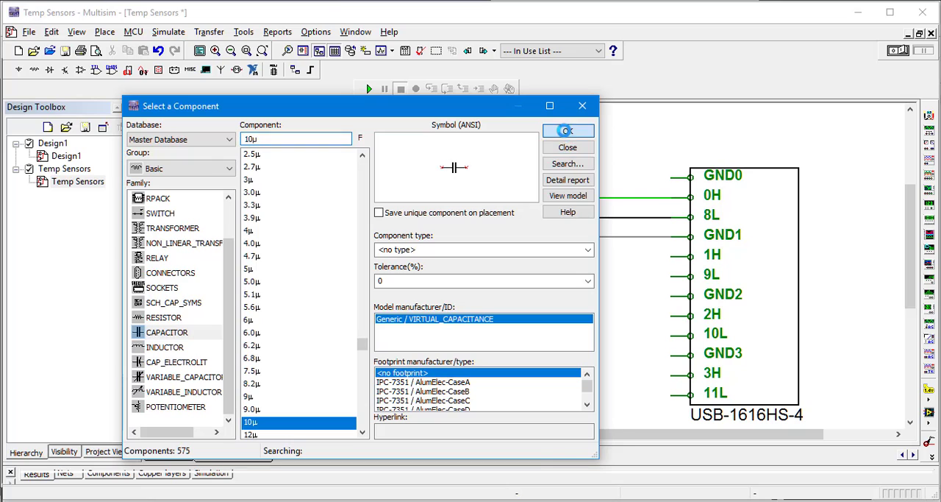
left_click(568, 131)
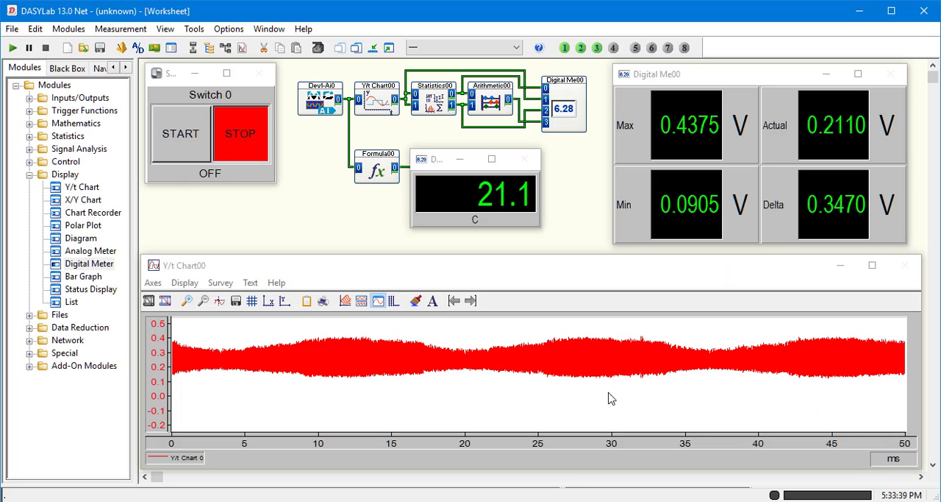
mouse_move(181, 151)
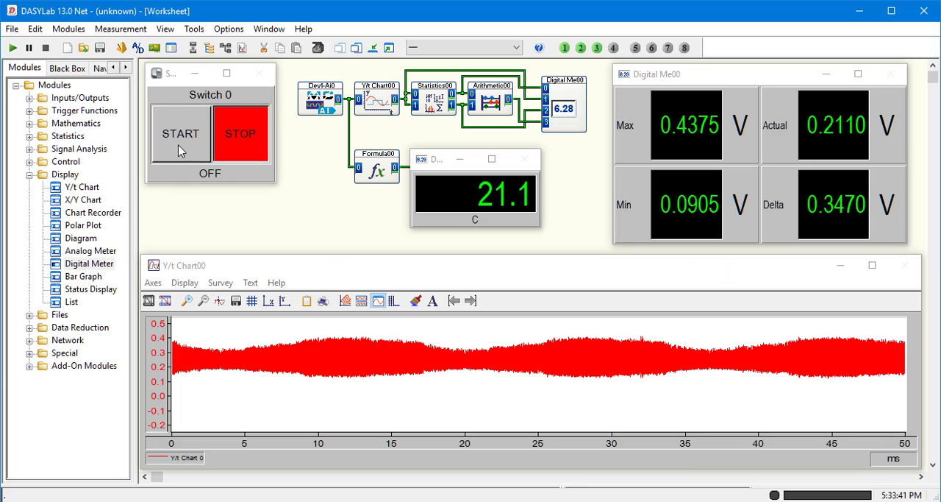
Resume data acquisition so the Degrees meter keeps updating
left_click(180, 133)
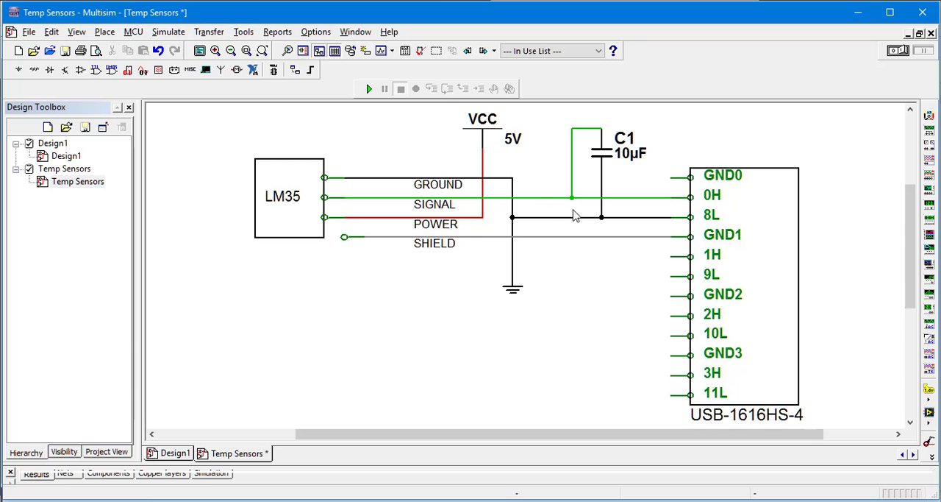
mouse_move(660, 218)
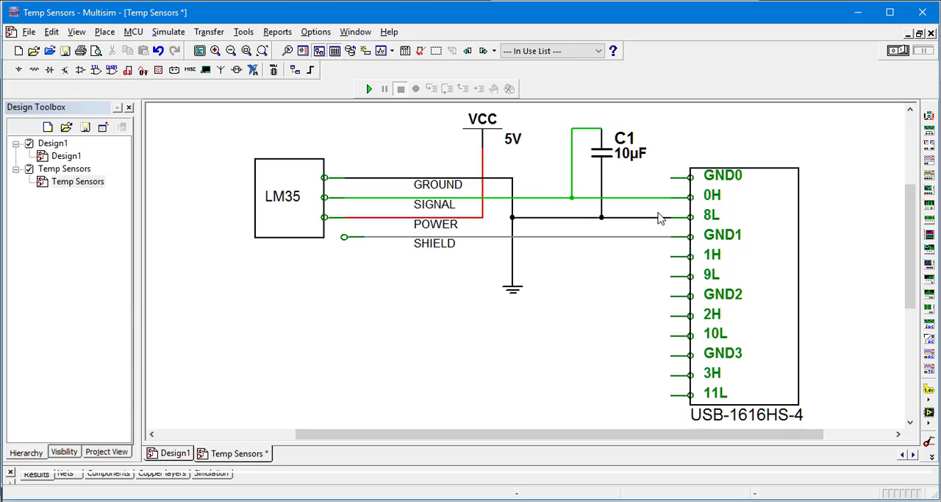